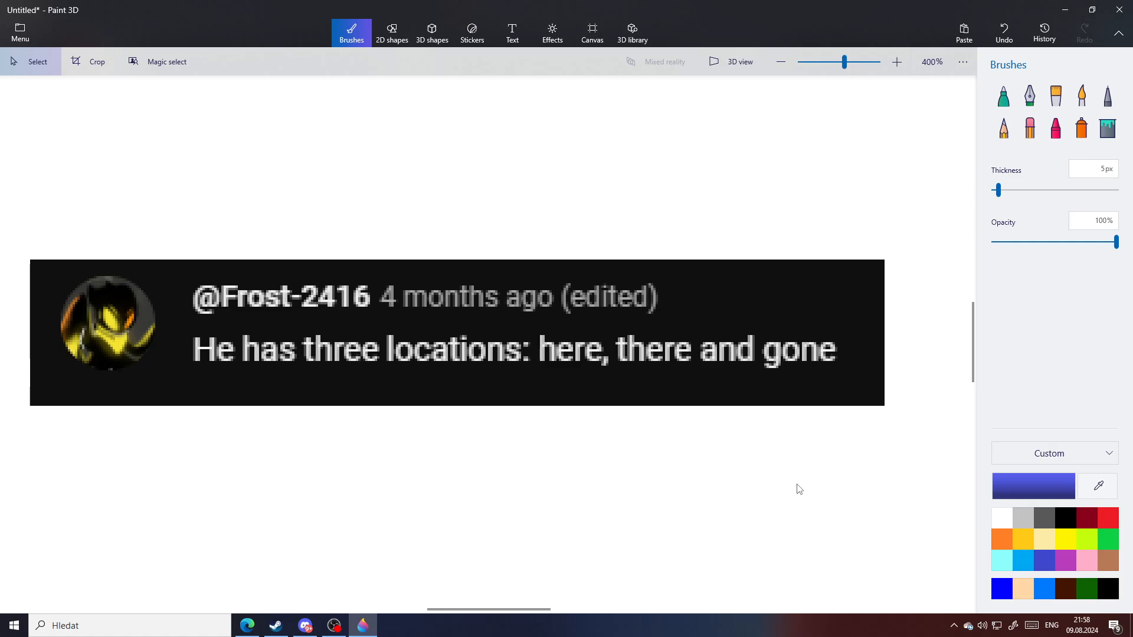
Switch to the 2D shapes tools and zoom into the pasted comment screenshots.
{"action": "left_click", "coordinate": [390, 31]}
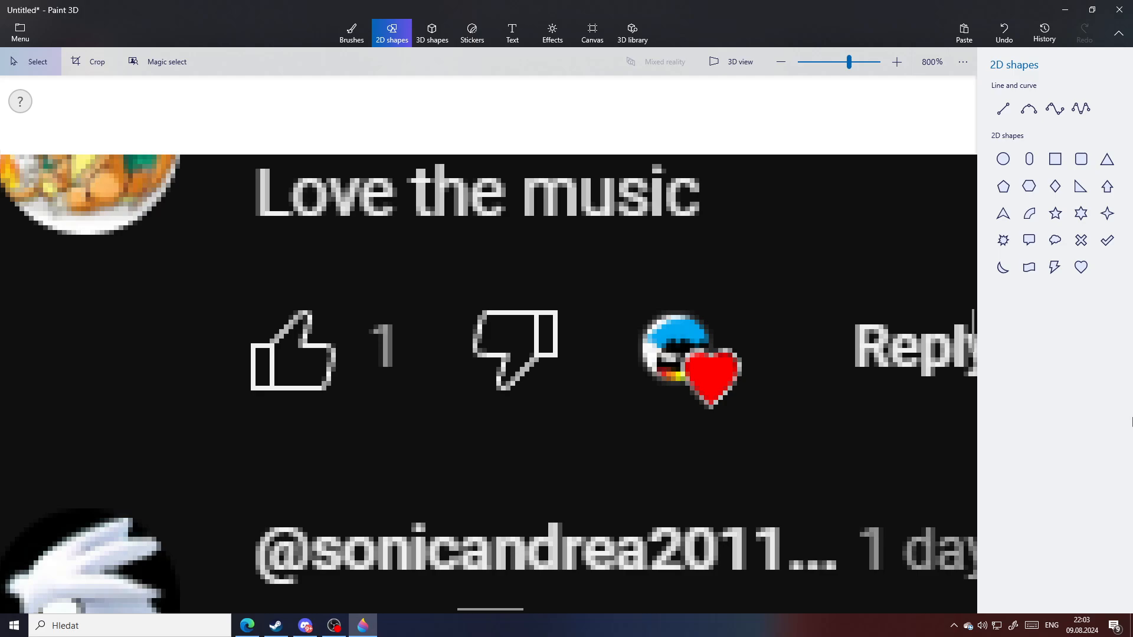
{"action": "scroll", "scroll_direction": "down", "scroll_amount": 3}
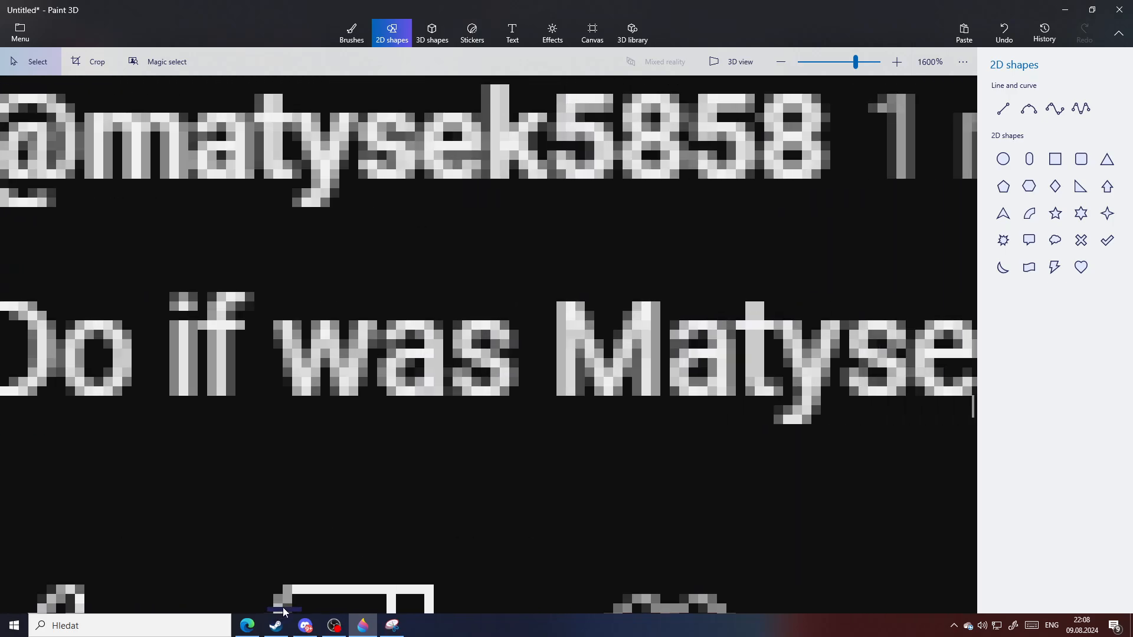
{"action": "scroll", "scroll_direction": "right", "scroll_amount": 3}
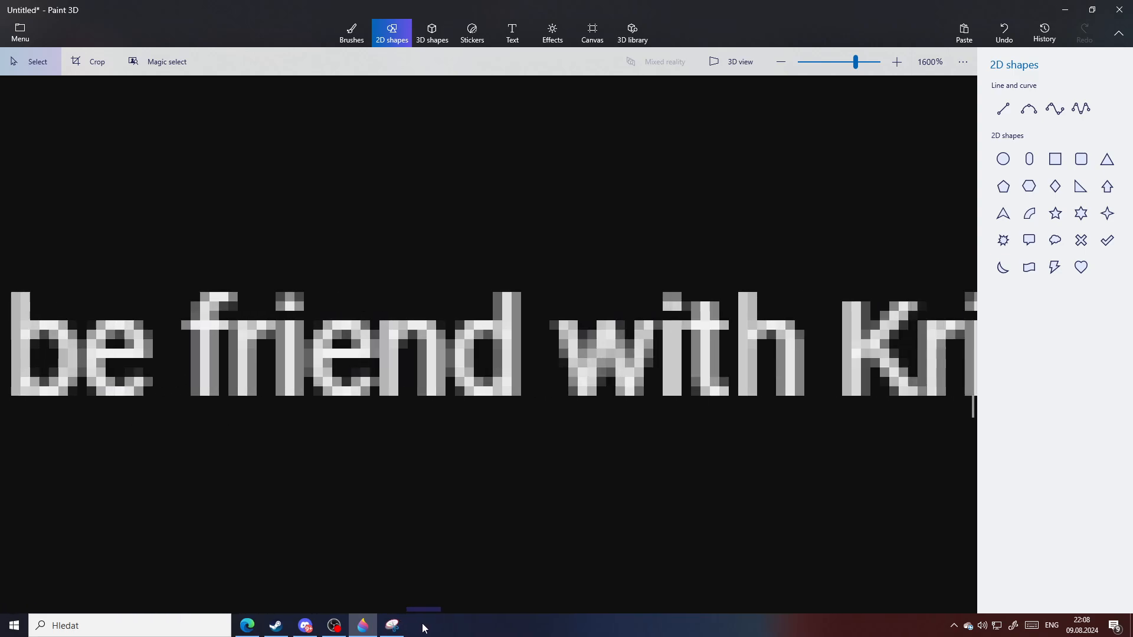
{"action": "scroll", "scroll_direction": "right", "scroll_amount": 3}
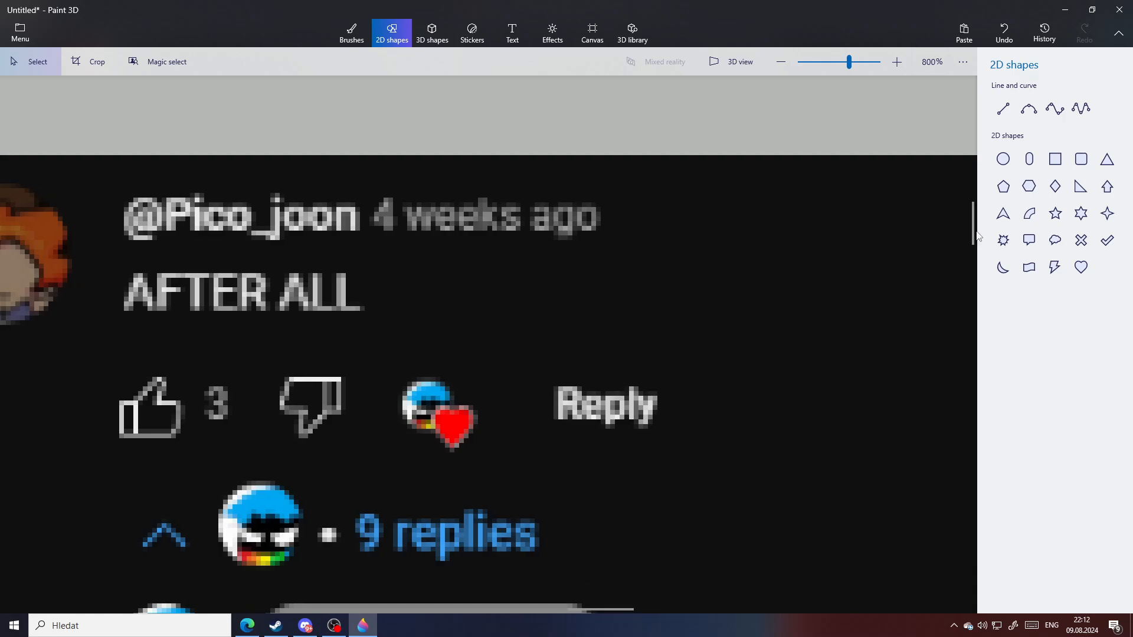
{"action": "scroll", "scroll_direction": "down", "scroll_amount": 3}
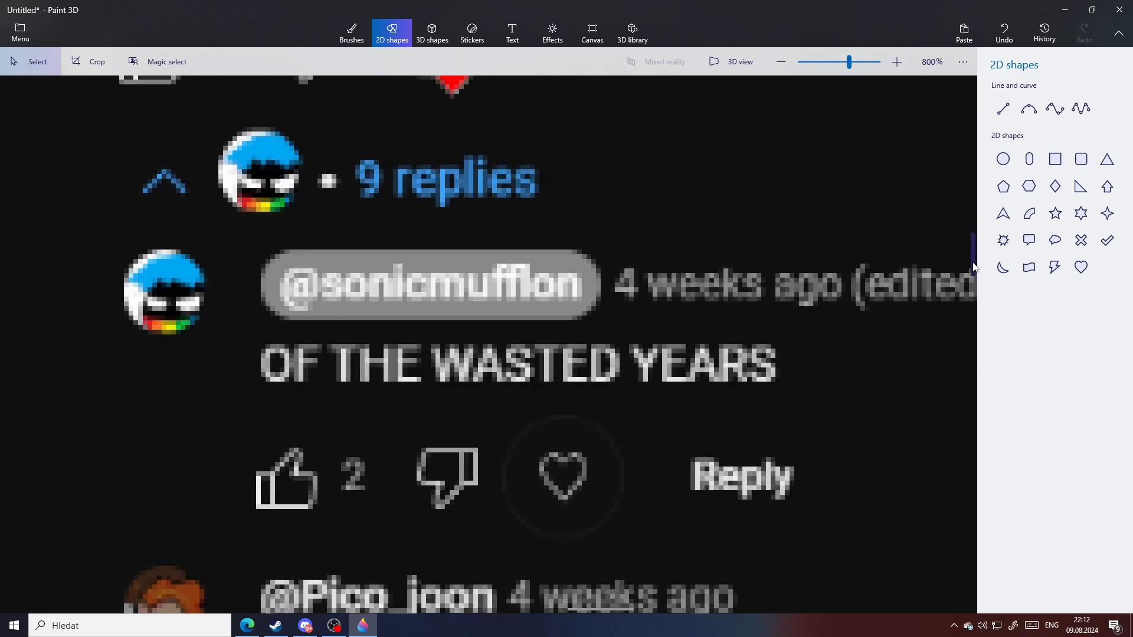
{"action": "scroll", "scroll_direction": "down", "scroll_amount": 3}
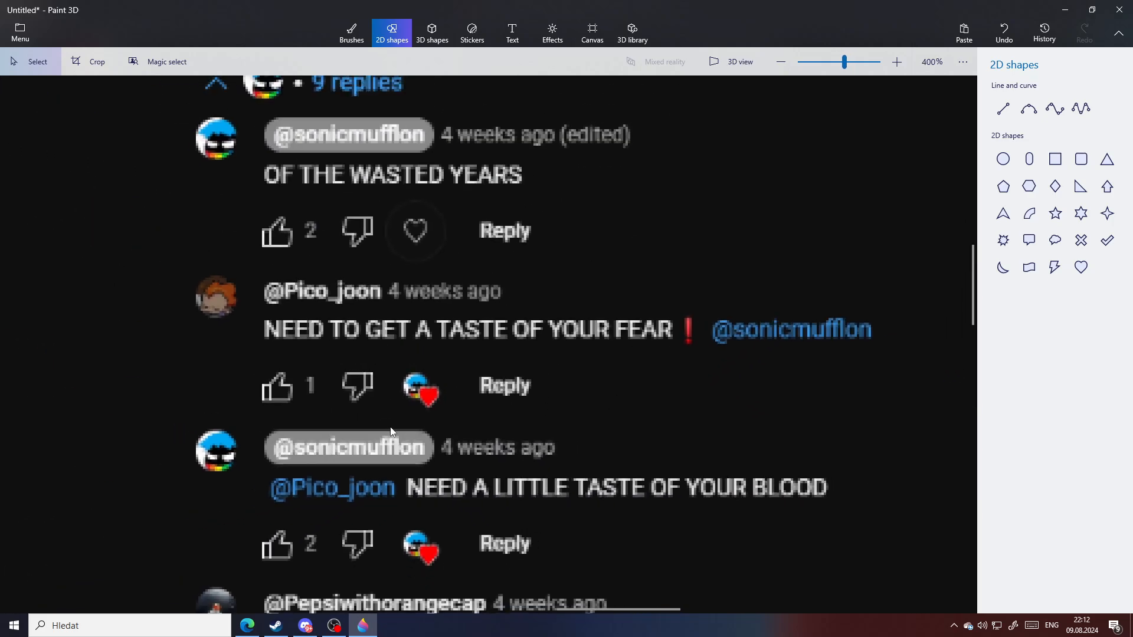
{"action": "scroll", "scroll_direction": "down", "scroll_amount": 3}
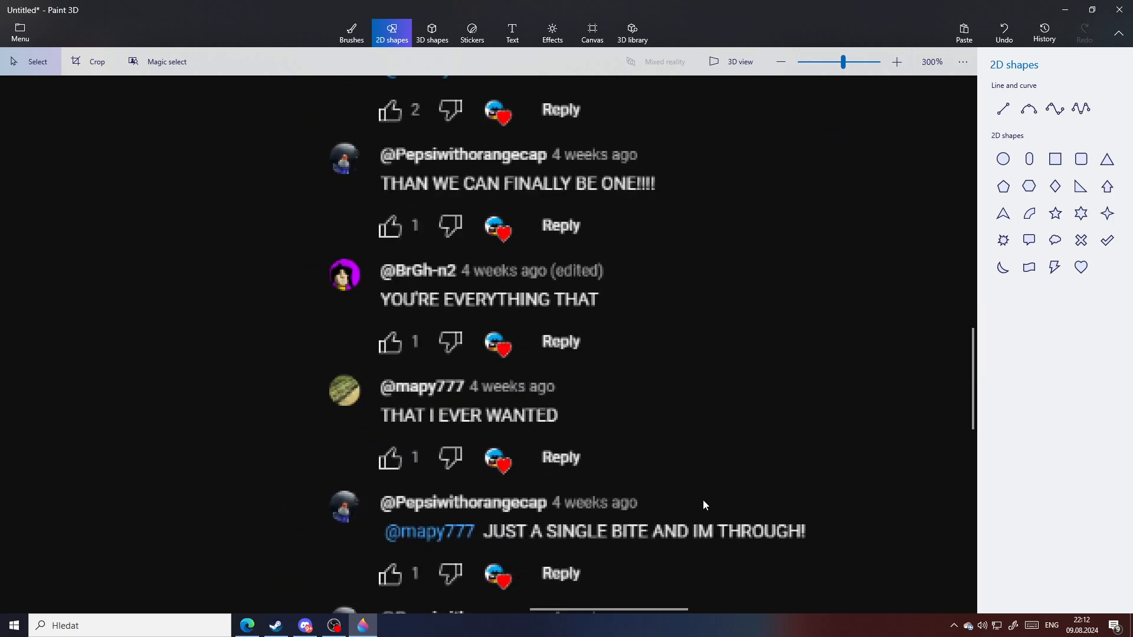
{"action": "scroll", "scroll_direction": "down", "scroll_amount": 3}
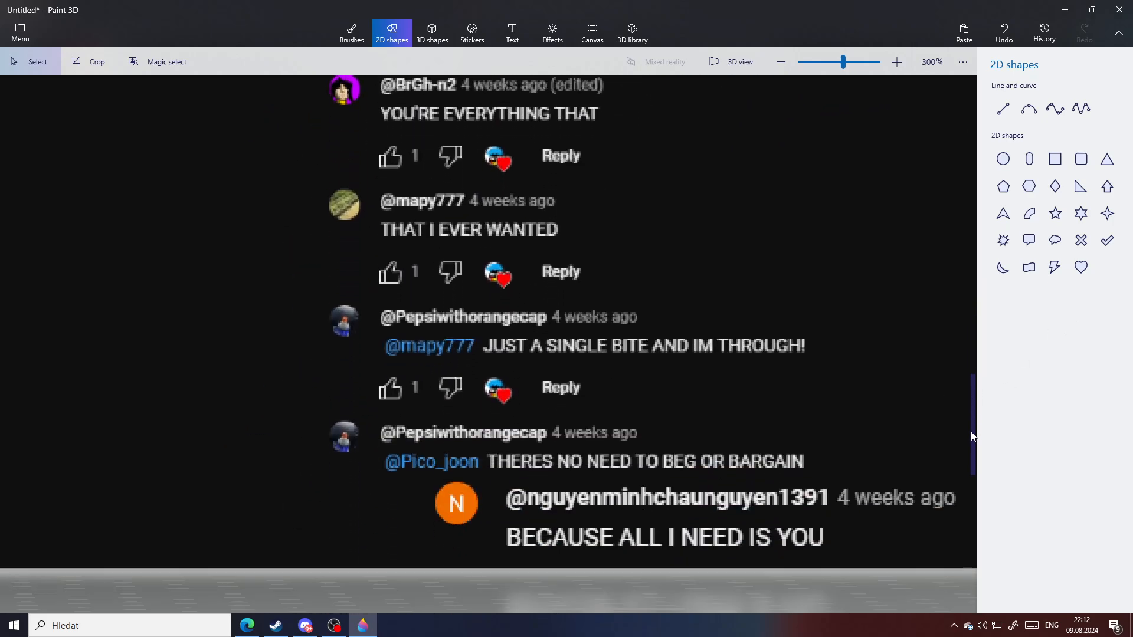
{"action": "scroll", "scroll_direction": "up", "scroll_amount": 3}
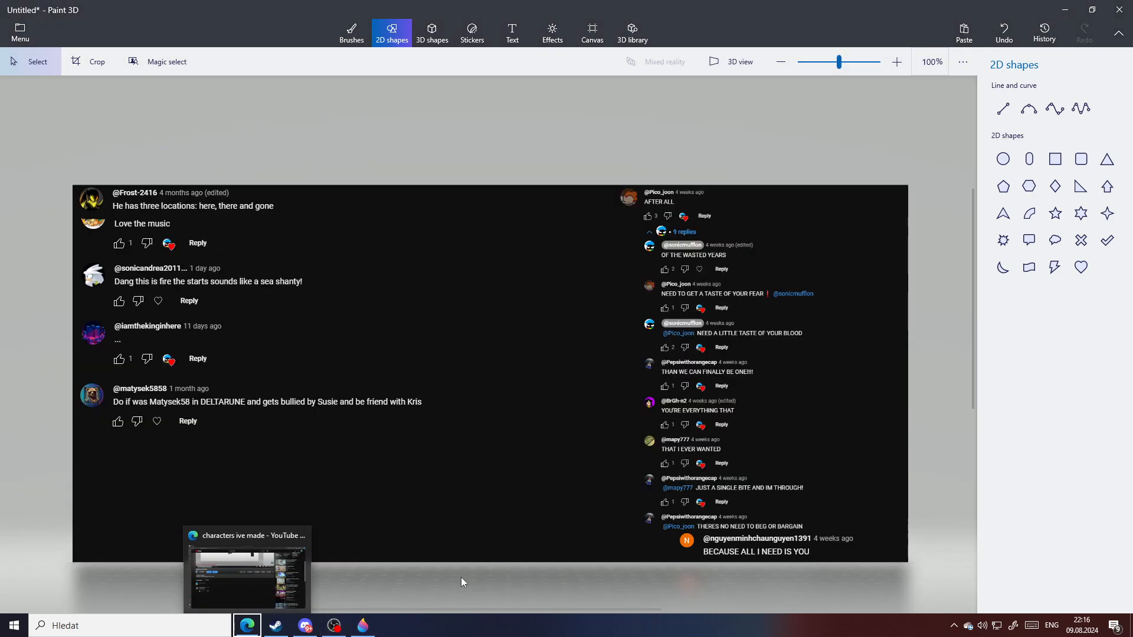
{"action": "mouse_move", "coordinate": [462, 582]}
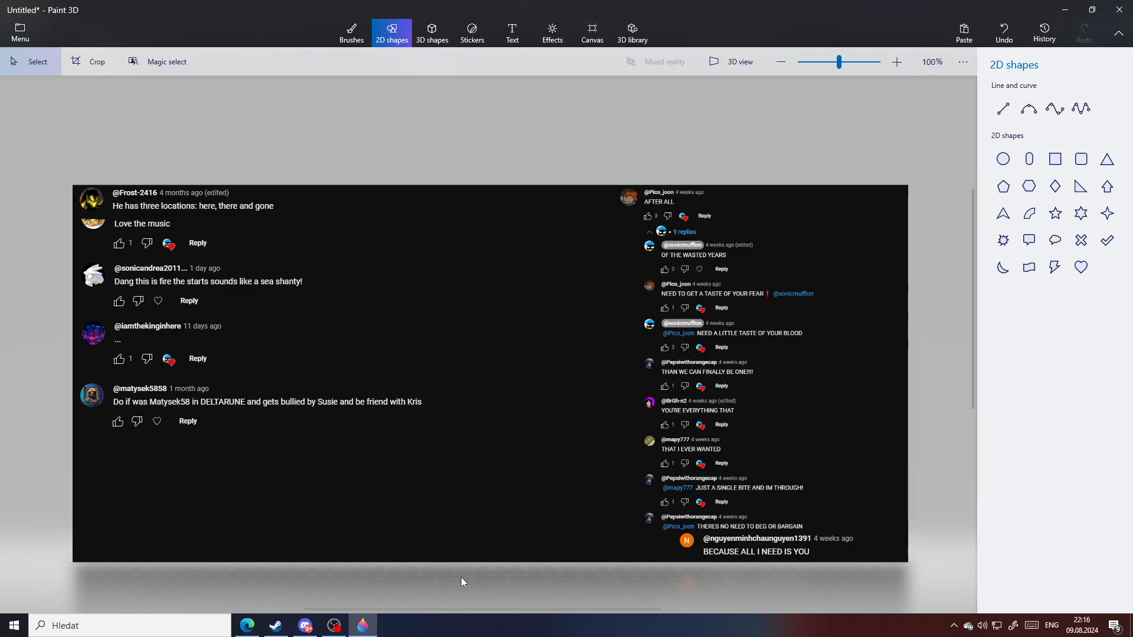
{"action": "mouse_move", "coordinate": [327, 479]}
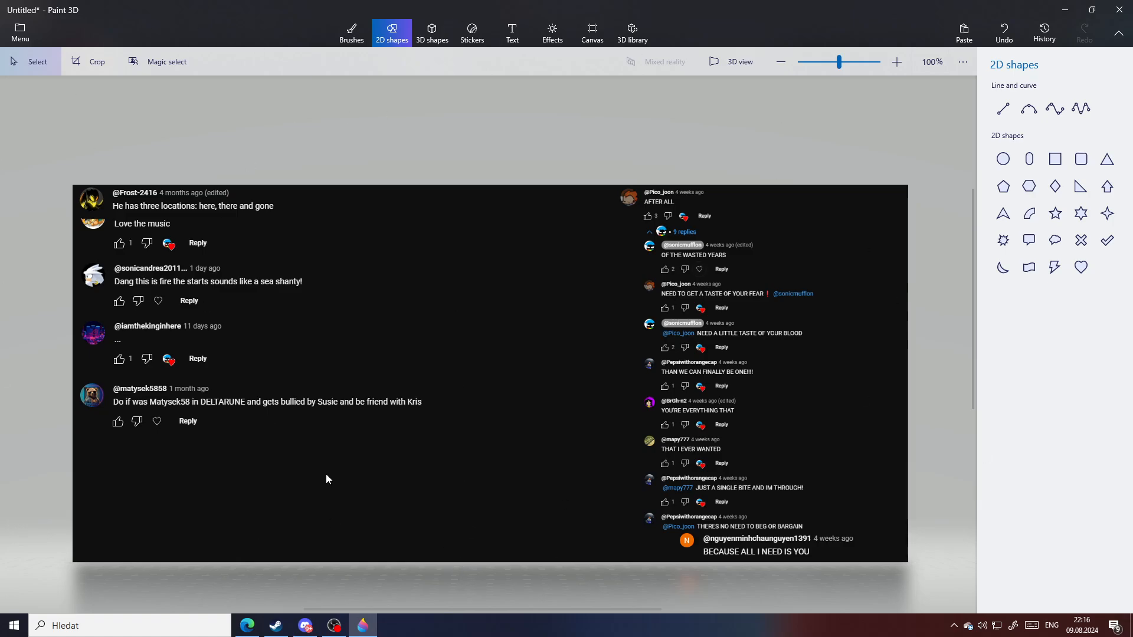
{"action": "mouse_move", "coordinate": [545, 588]}
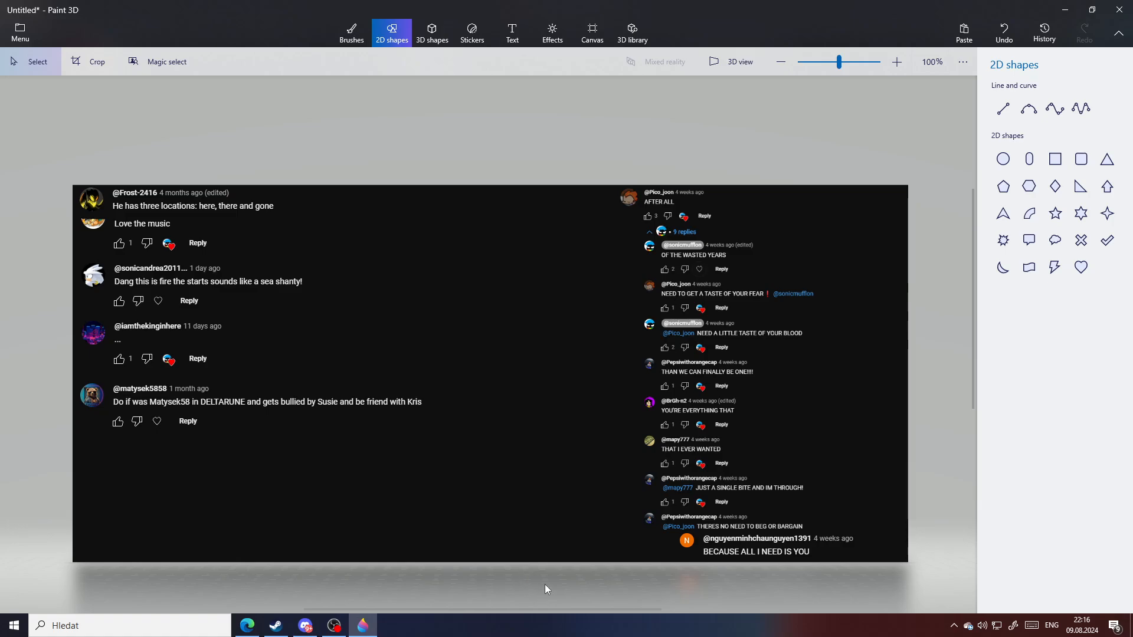